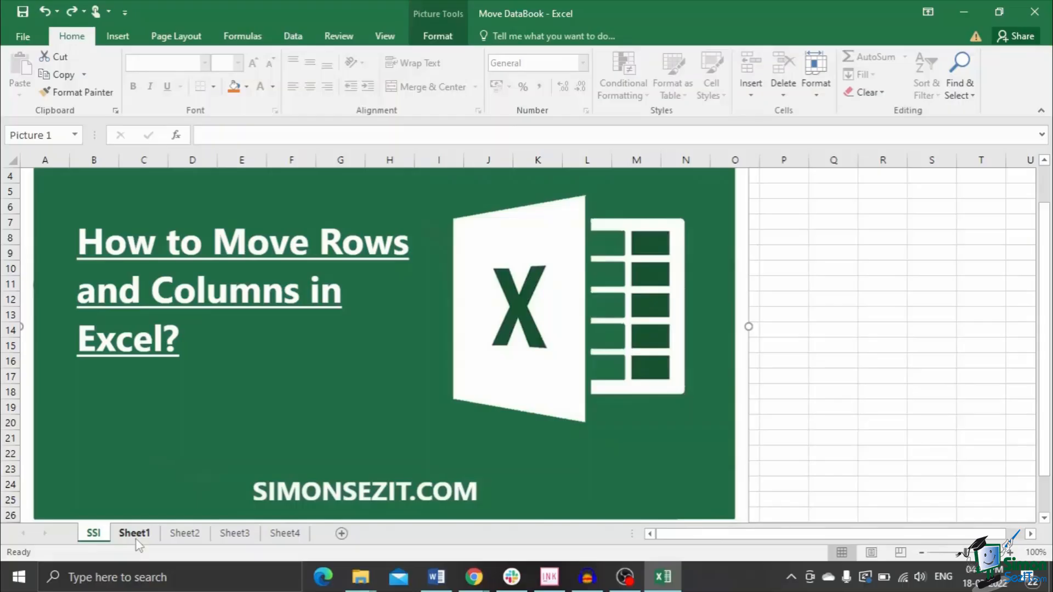
Switch from the title sheet to Sheet1's five-row employee table.
click(134, 533)
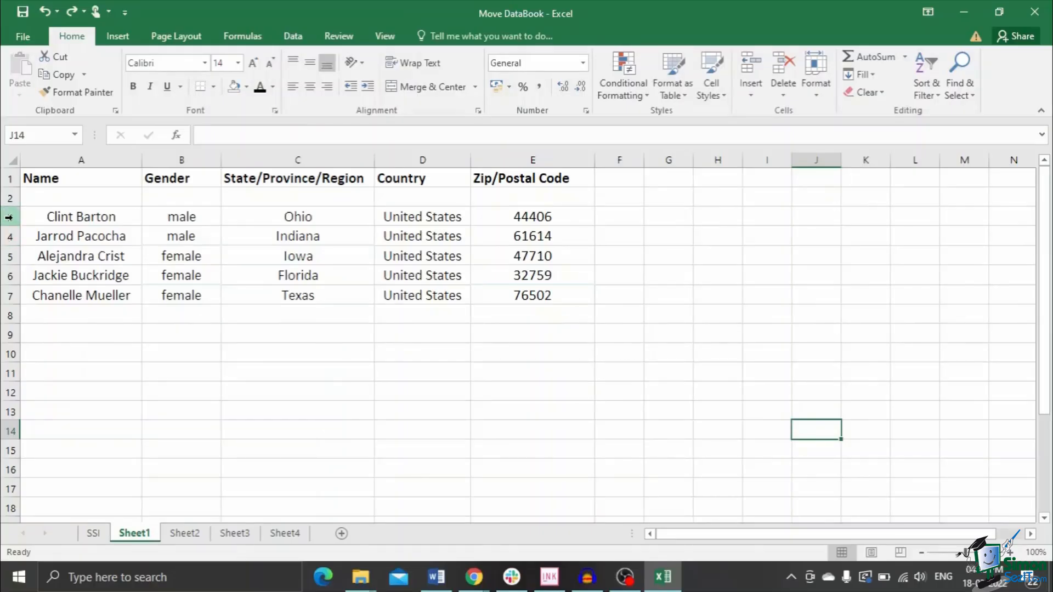
click(9, 236)
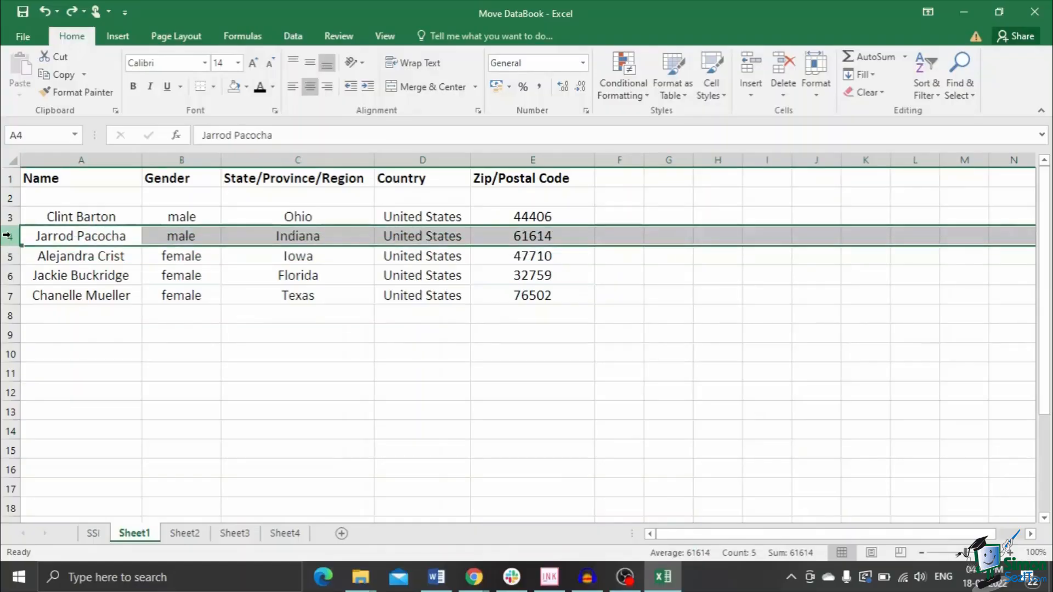
right_click(9, 236)
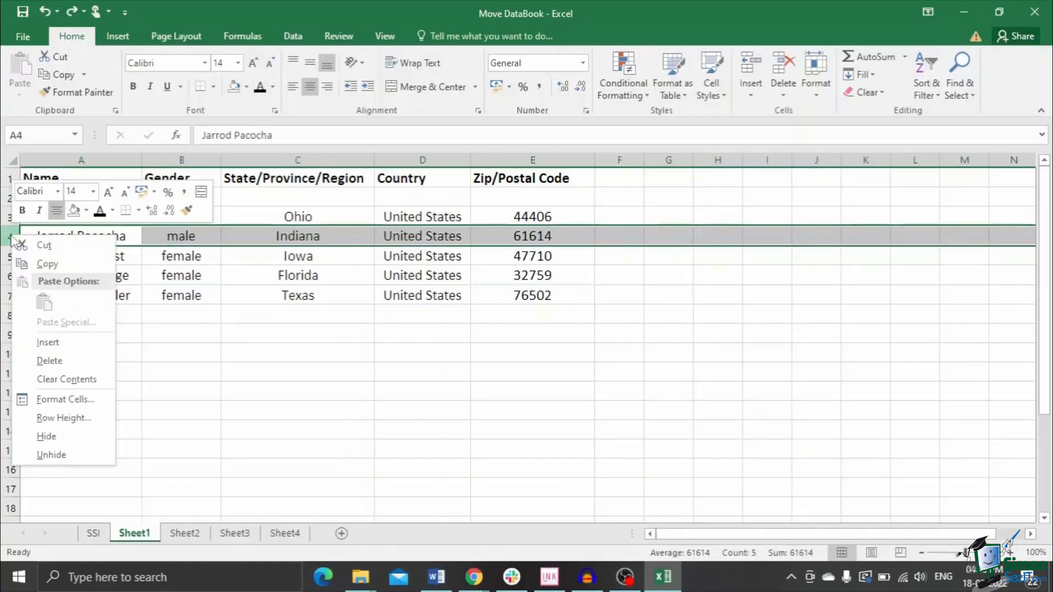
mouse_move(48, 342)
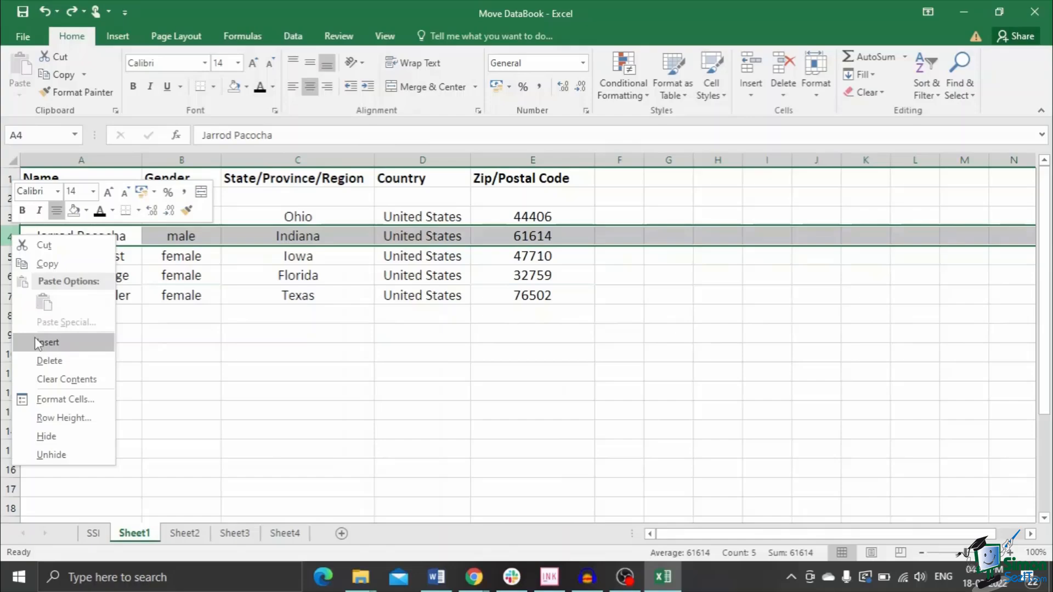
click(49, 342)
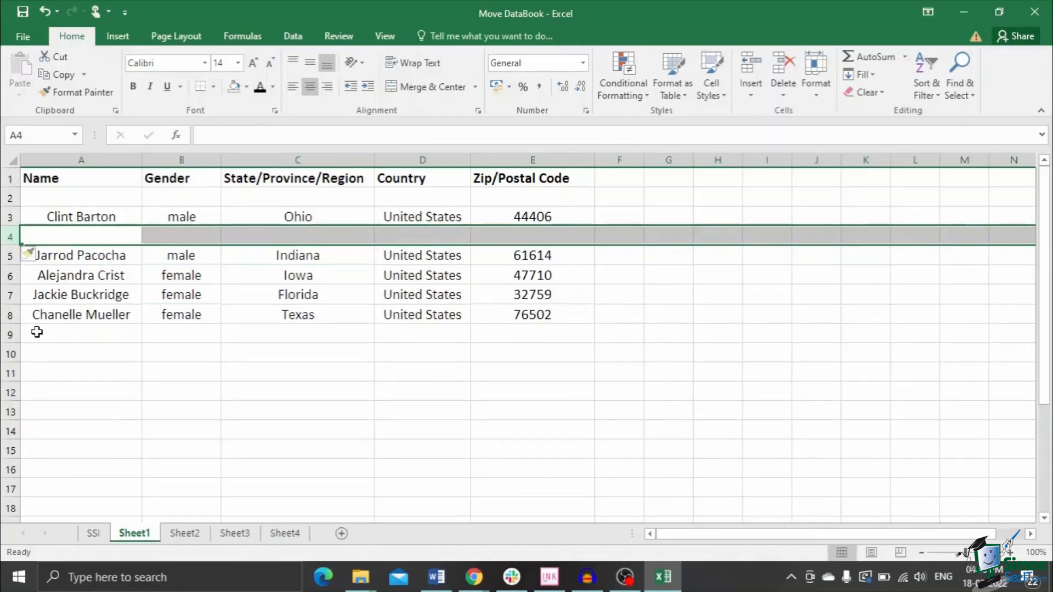
mouse_move(24, 332)
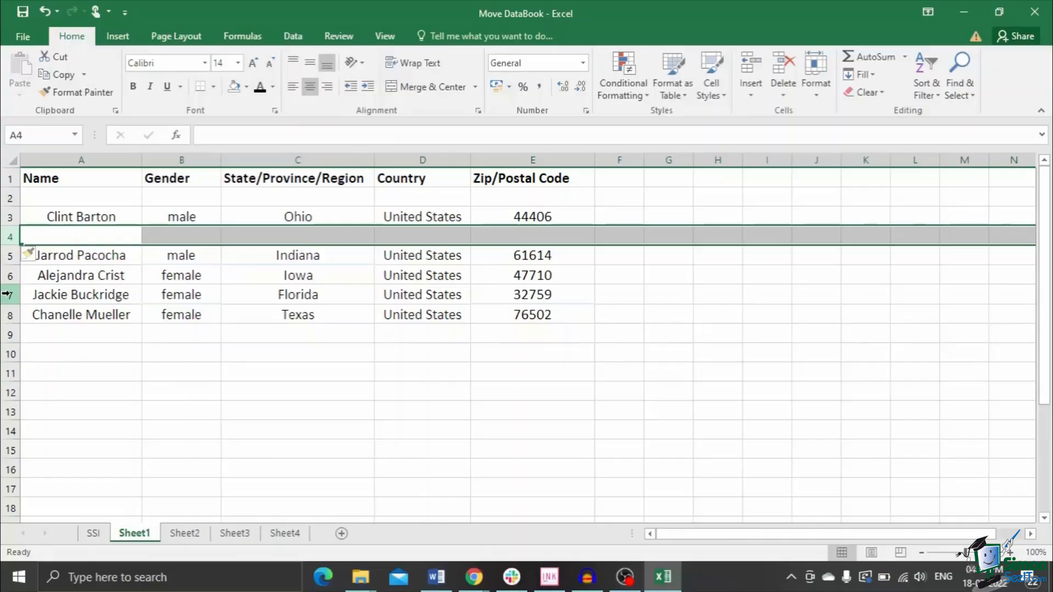
click(81, 294)
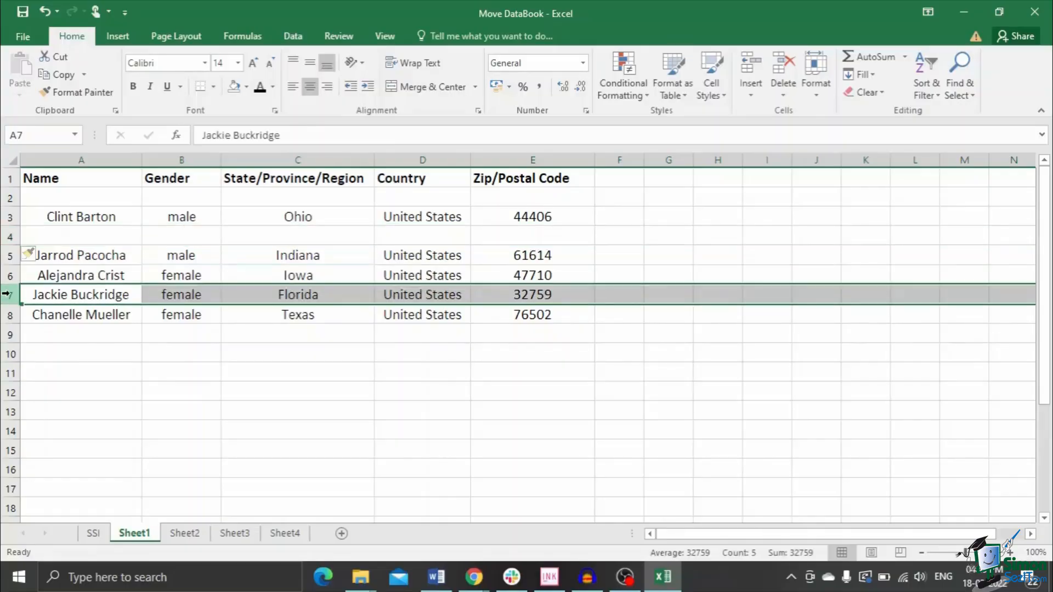
right_click(80, 294)
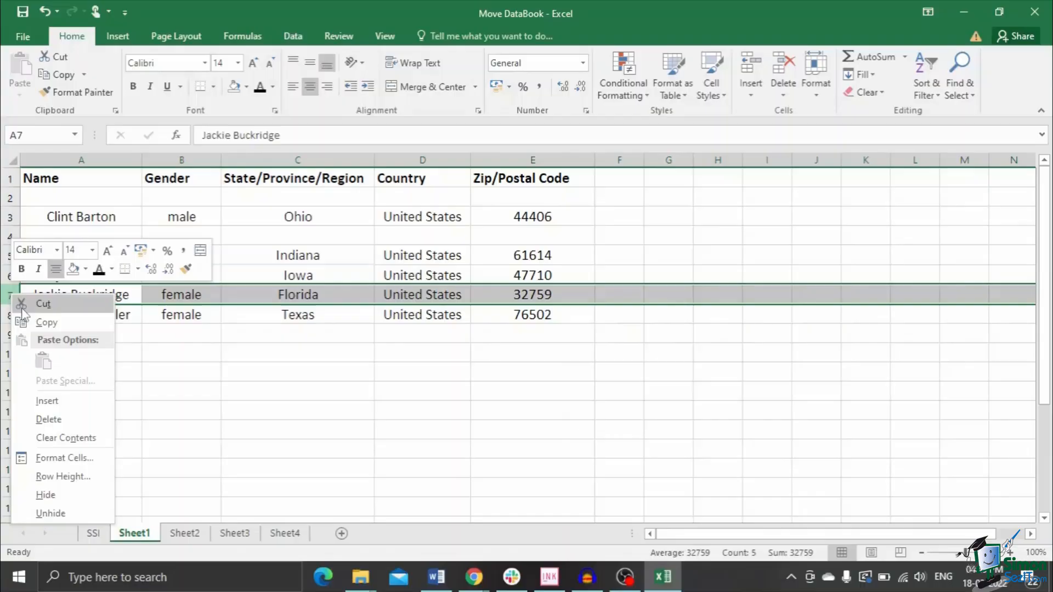
click(43, 303)
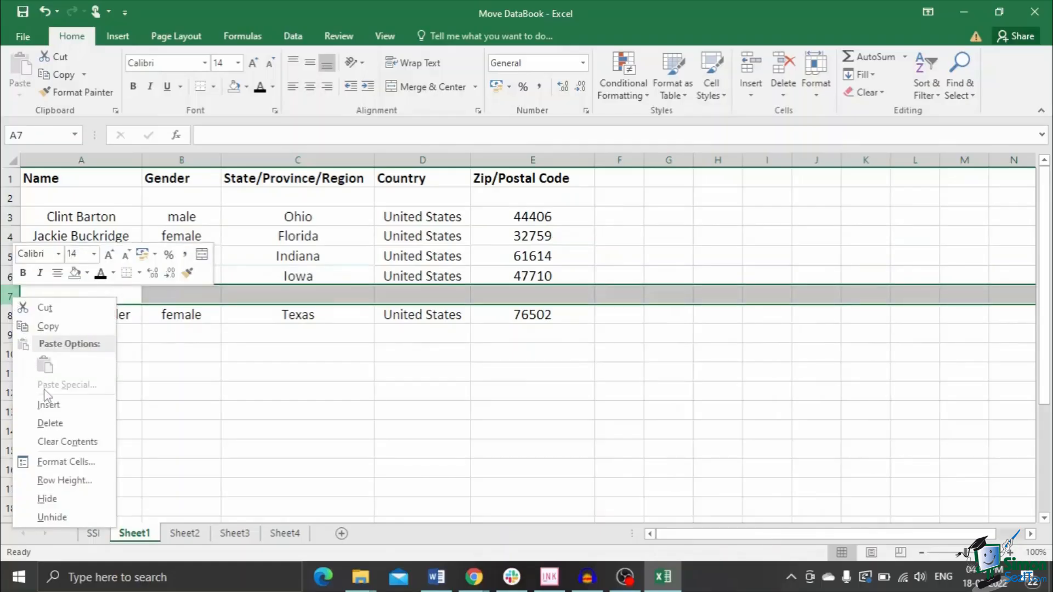
click(50, 422)
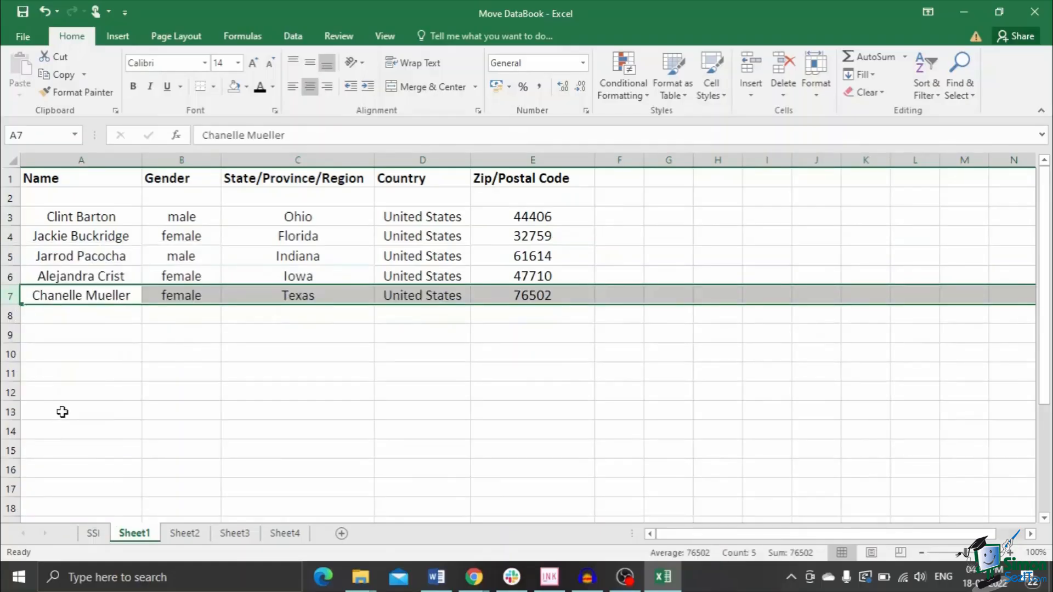
mouse_move(78, 398)
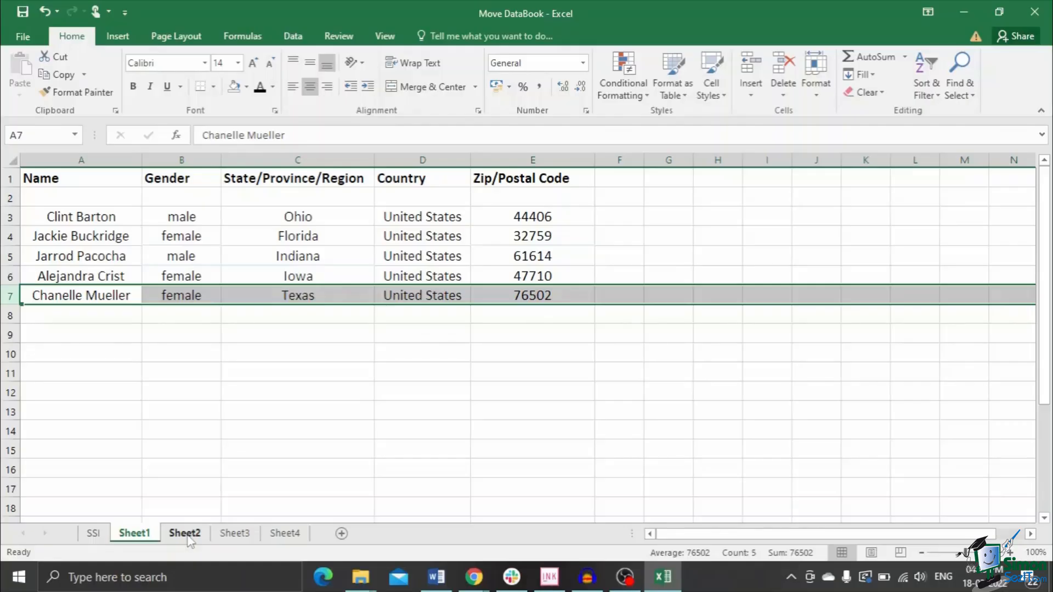
Switch to Sheet2, which still has the table in its original order.
click(184, 533)
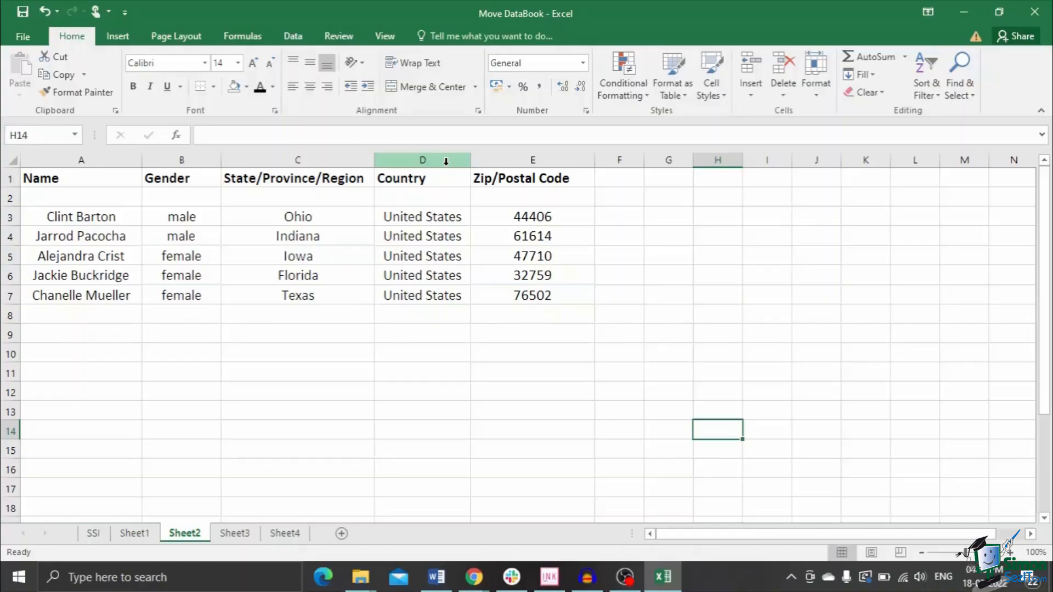
Shift-drag Sheet2's Country column to just after Name, then go to Sheet3.
click(421, 160)
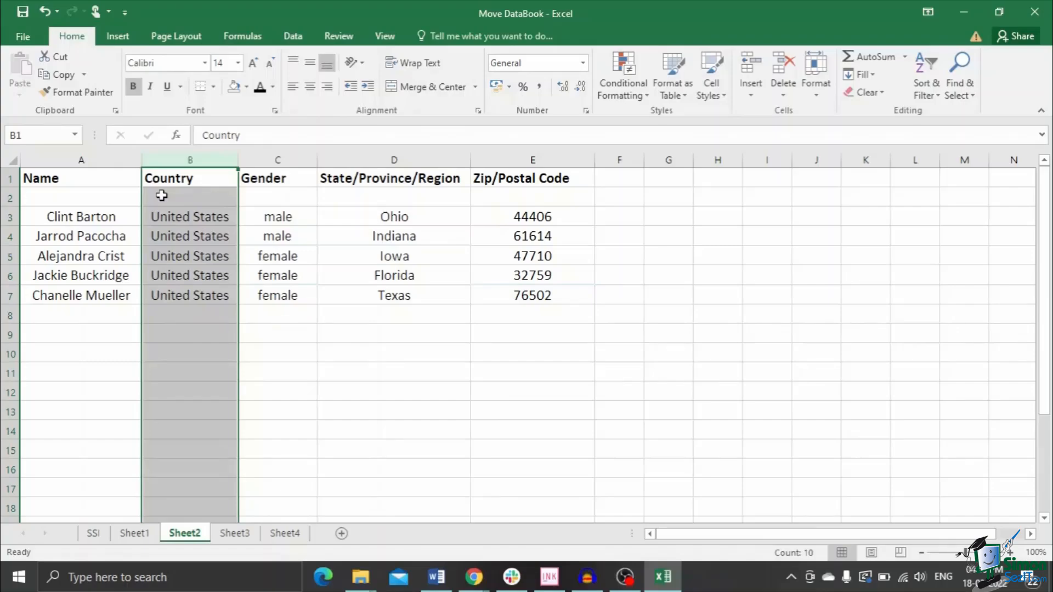
mouse_move(216, 224)
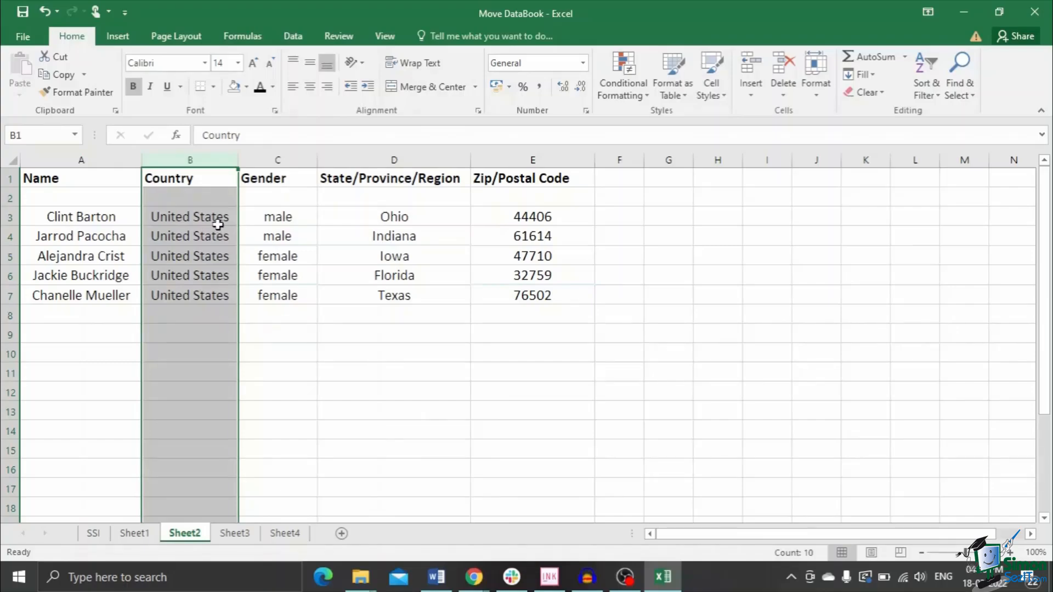
mouse_move(274, 445)
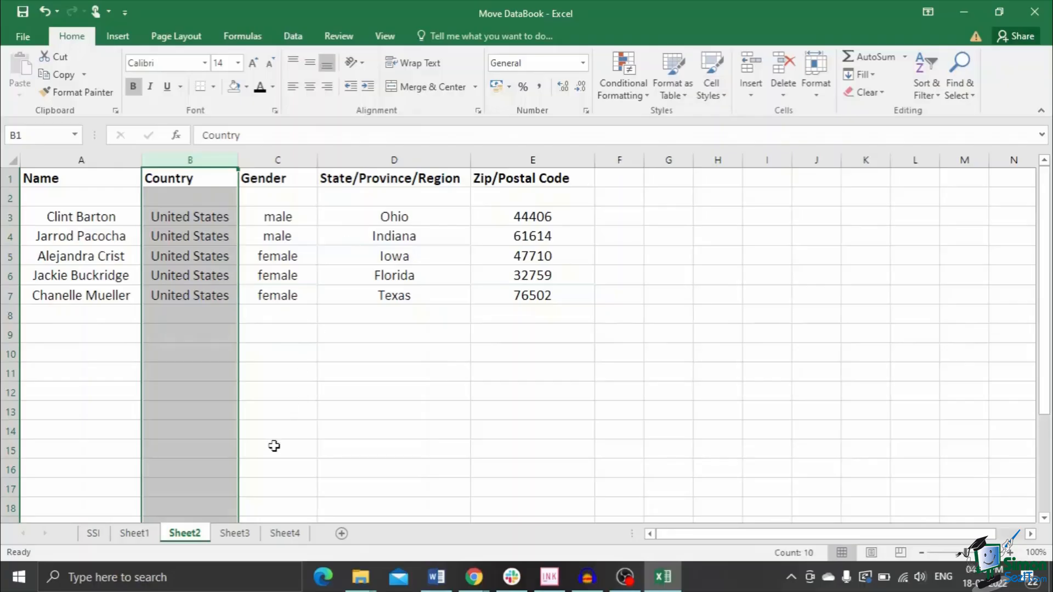
mouse_move(282, 486)
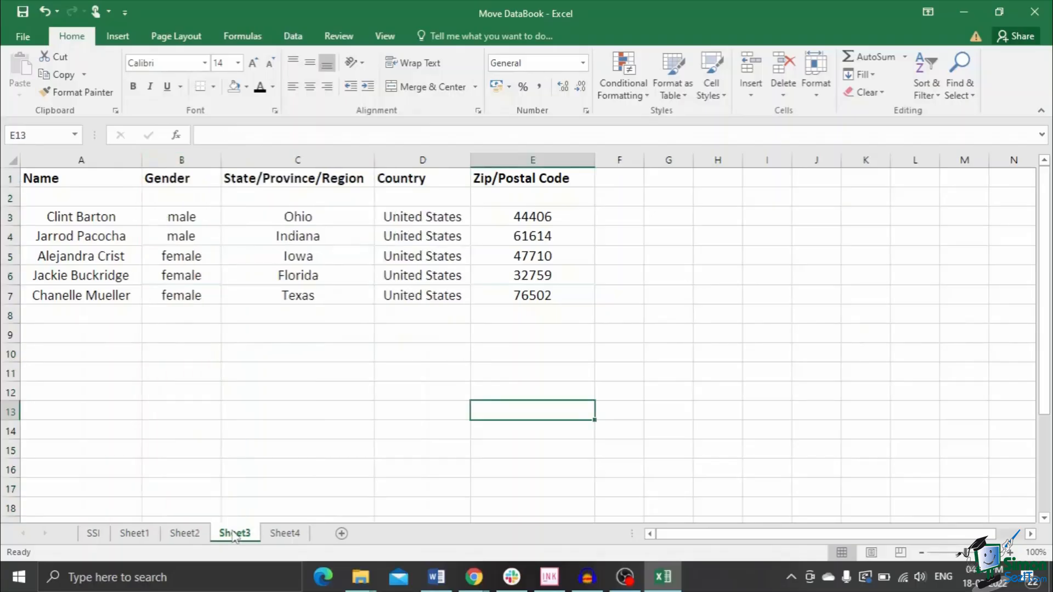
click(234, 532)
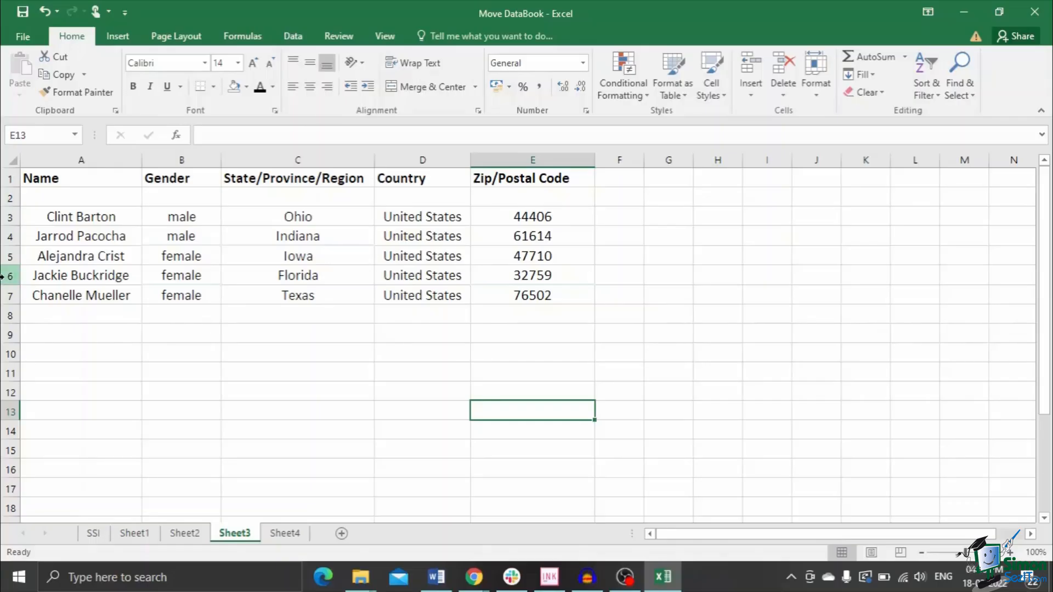
Drag Jackie Buckridge's row over Jarrod Pacocha's row on Sheet3, confirming the replacement.
click(80, 276)
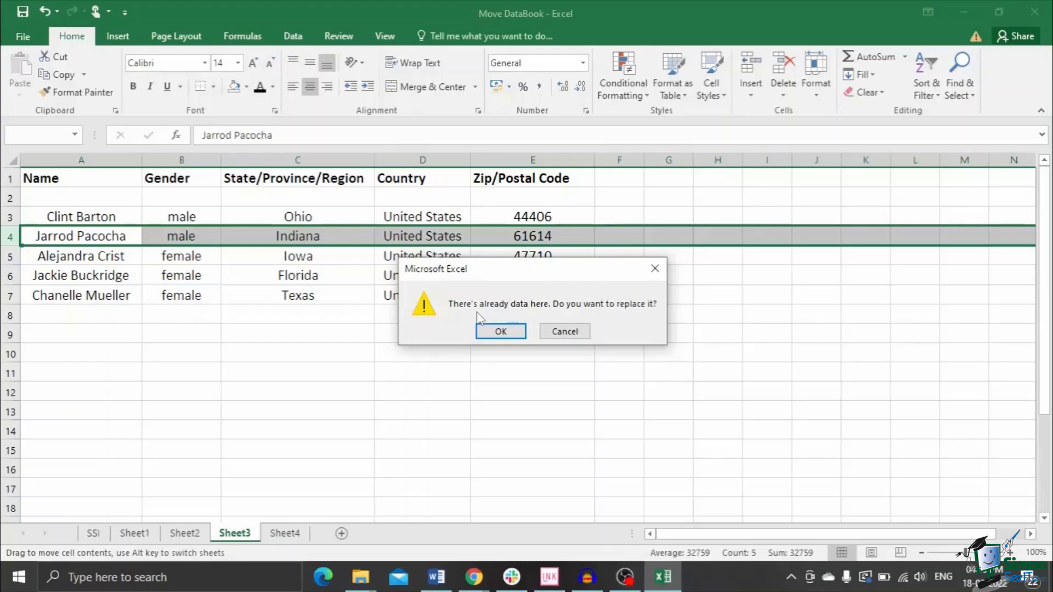
click(499, 332)
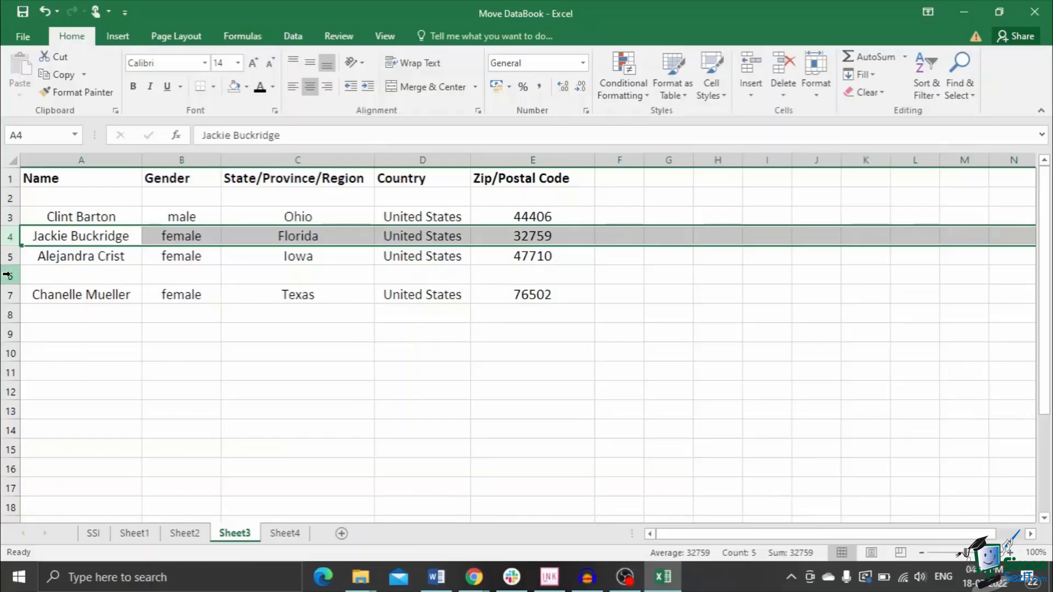
right_click(8, 274)
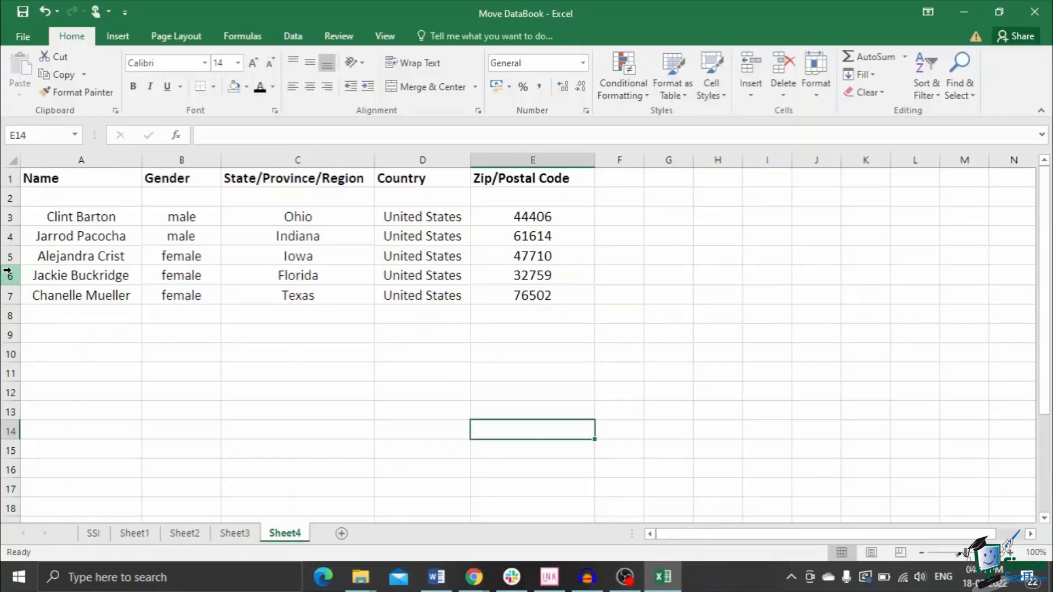
mouse_move(7, 275)
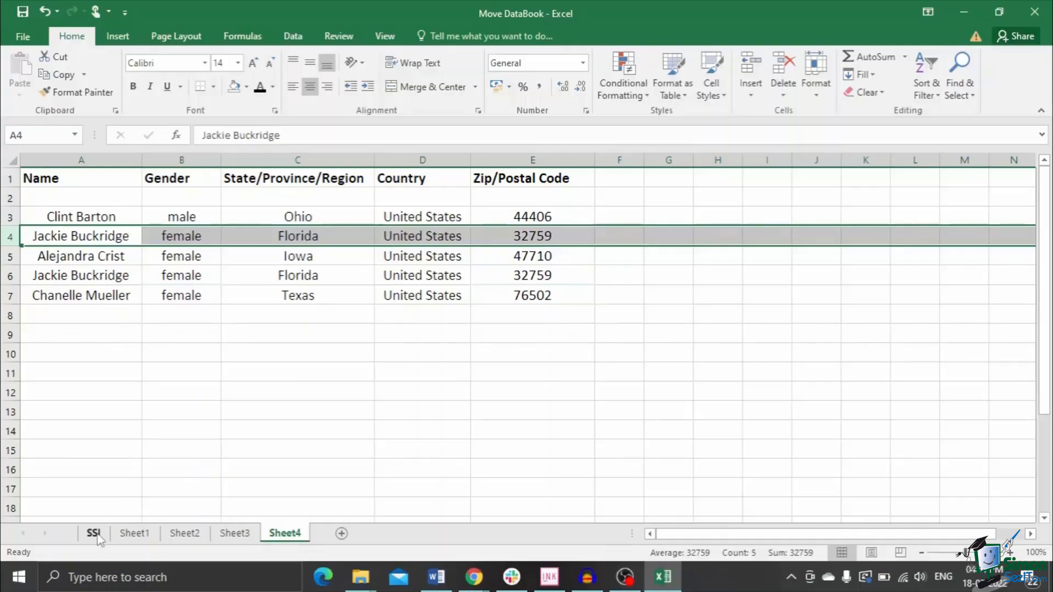
Return to the SSI title sheet after copying Jackie's row over Jarrod's.
click(94, 532)
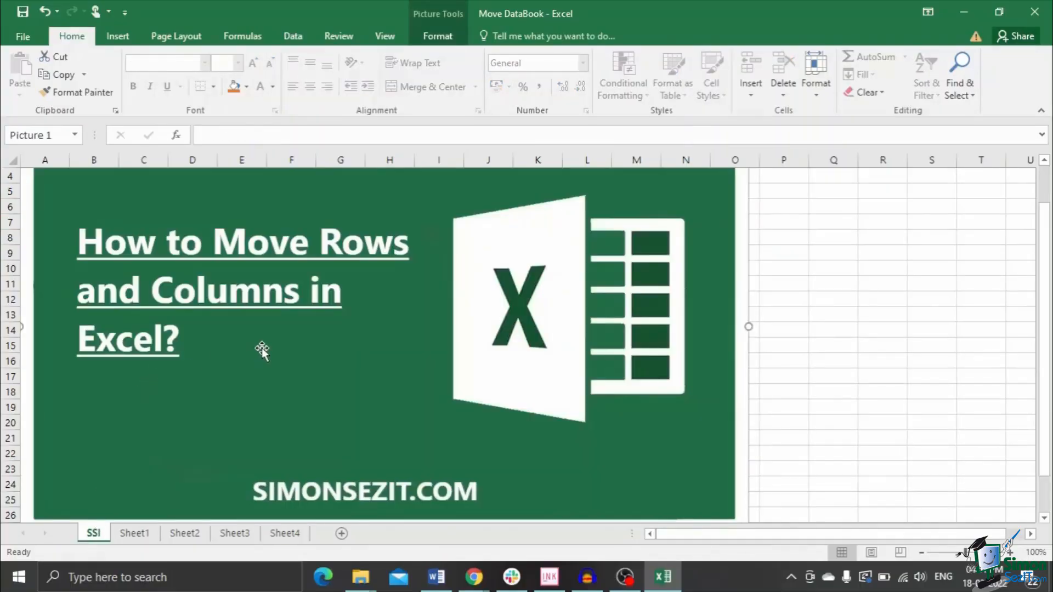